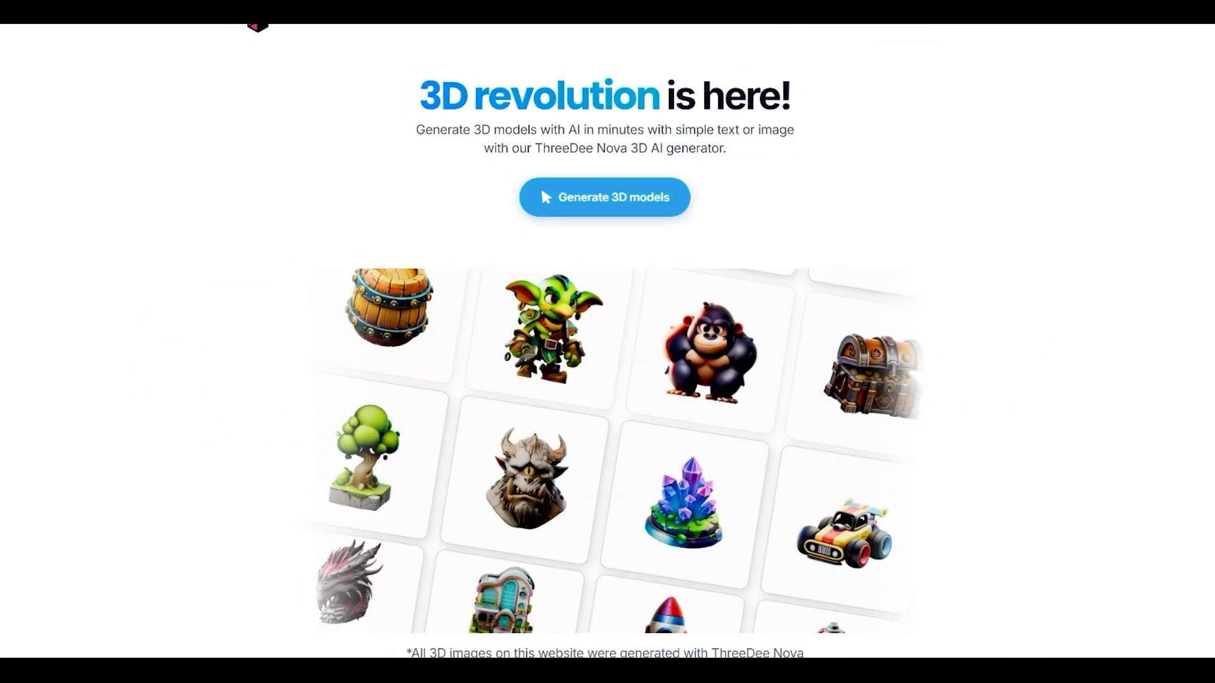
{"action": "mouse_move", "coordinate": [844, 107]}
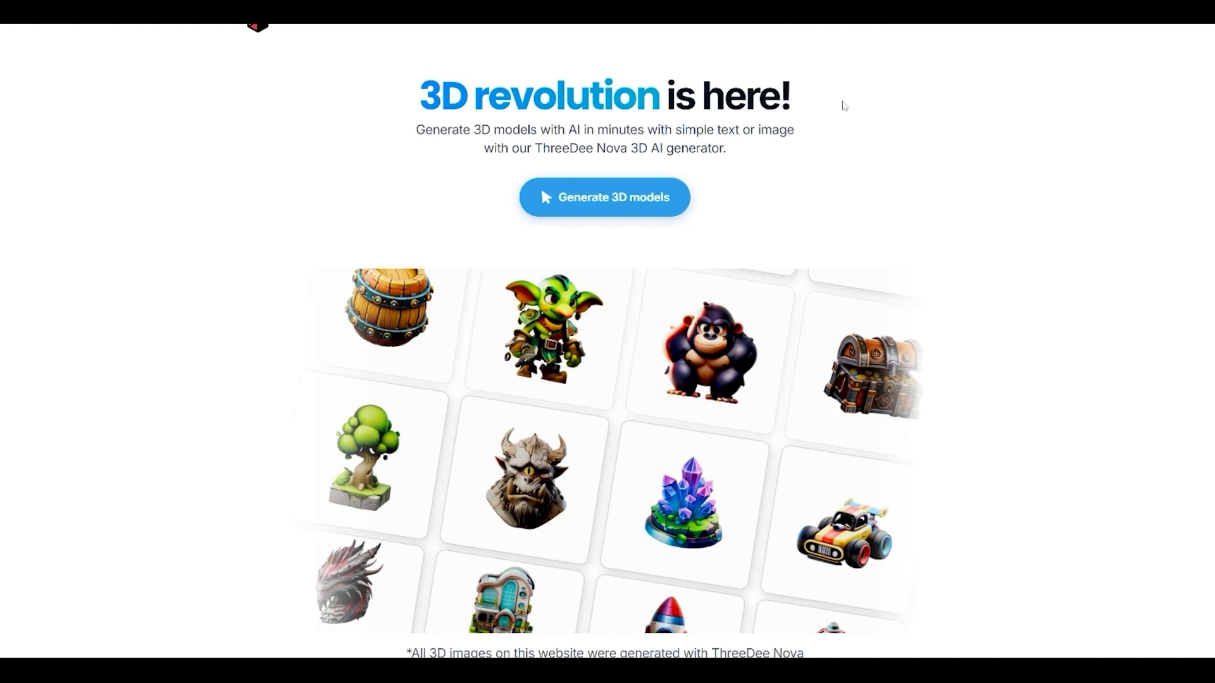
Browse the Specialized AI Pipelines and enter the Highly Detailed Sculpture pipeline
{"action": "scroll", "scroll_direction": "down", "scroll_amount": 3}
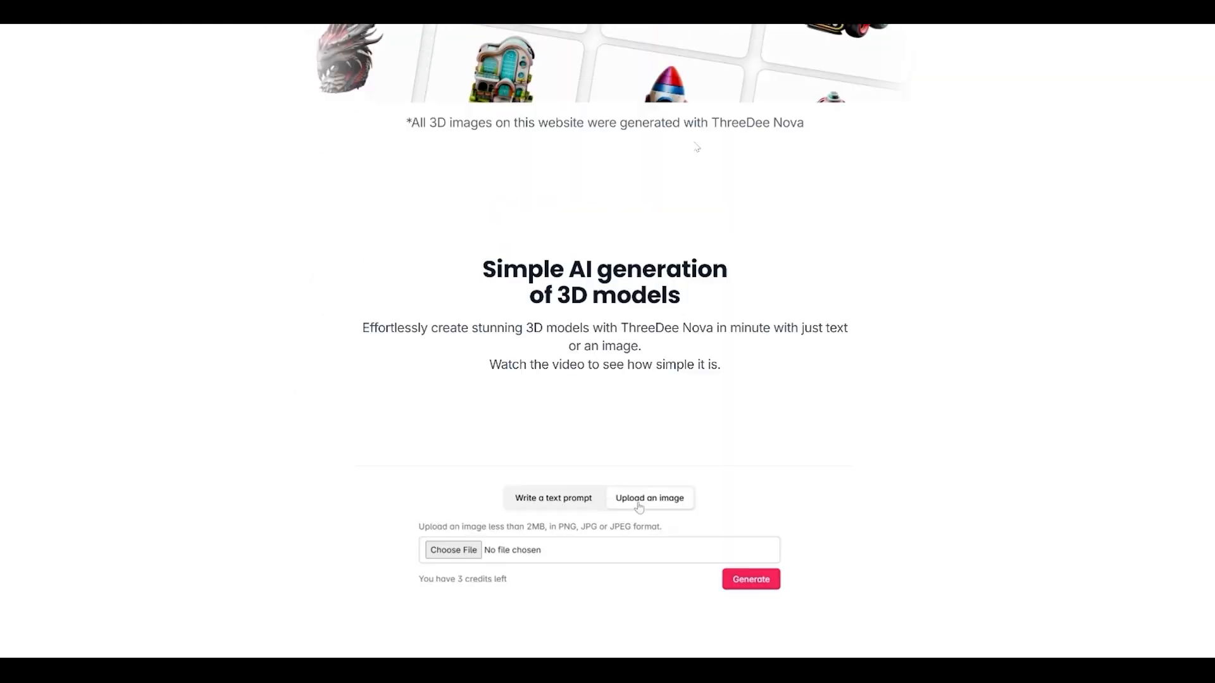
{"action": "scroll", "scroll_direction": "up", "scroll_amount": 3}
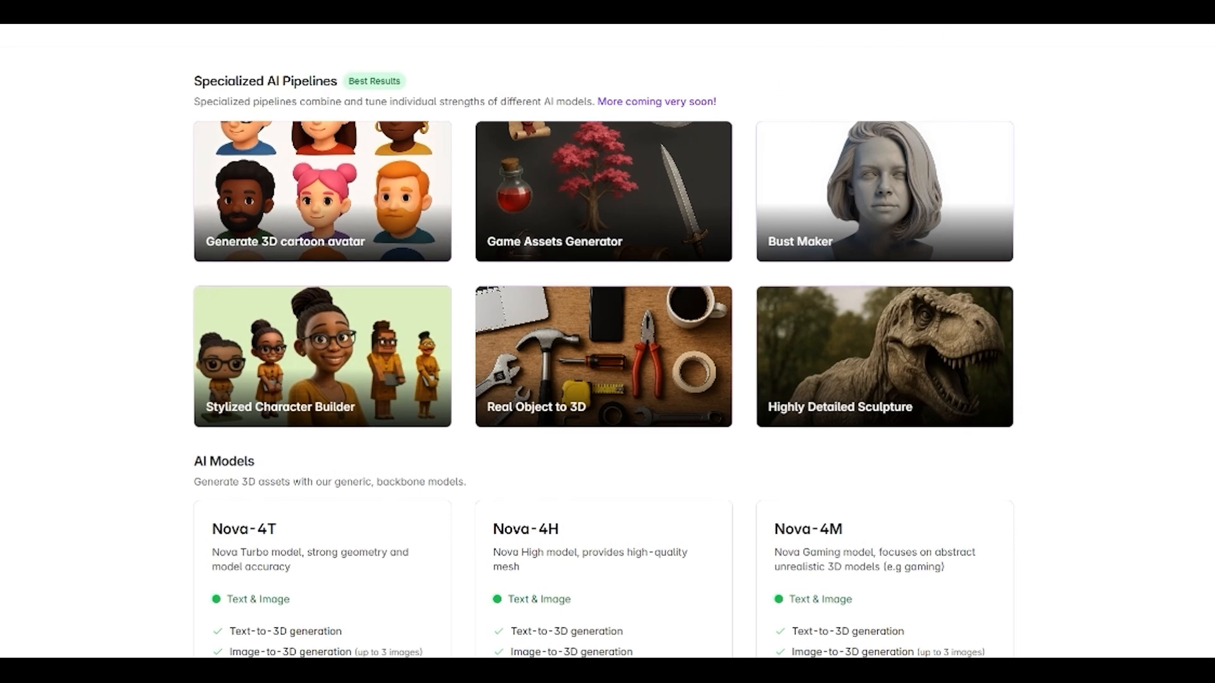
{"action": "mouse_move", "coordinate": [215, 520]}
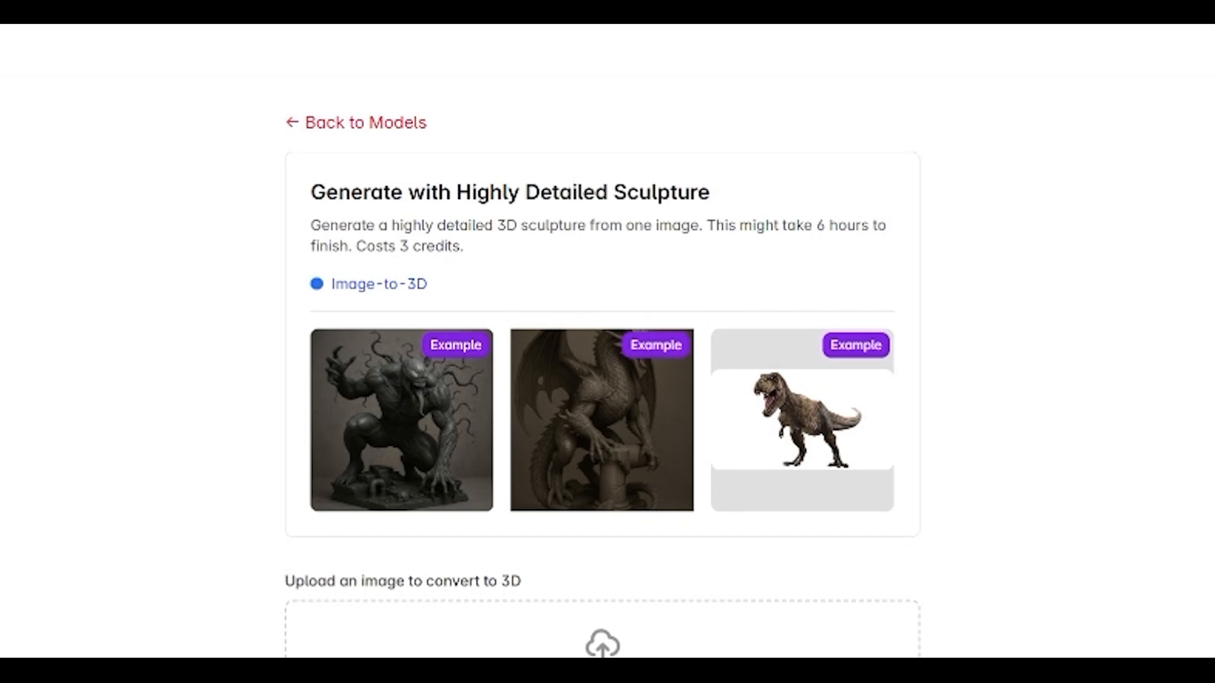
{"action": "mouse_move", "coordinate": [255, 337]}
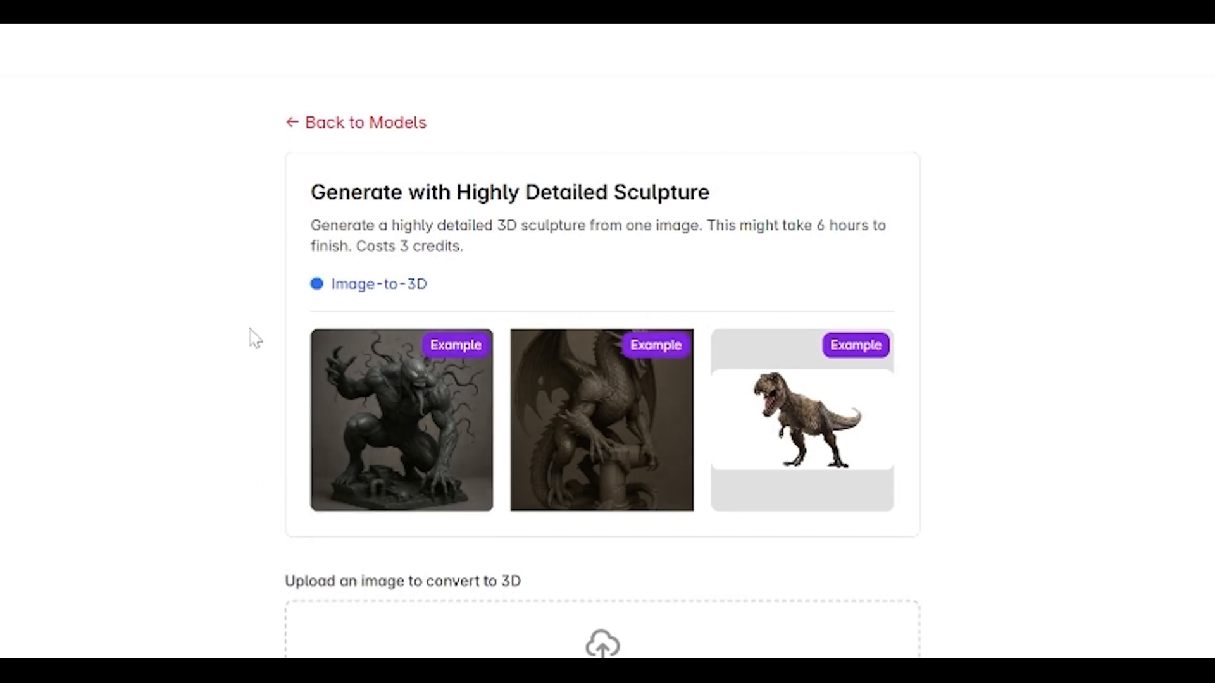
{"action": "mouse_move", "coordinate": [442, 175]}
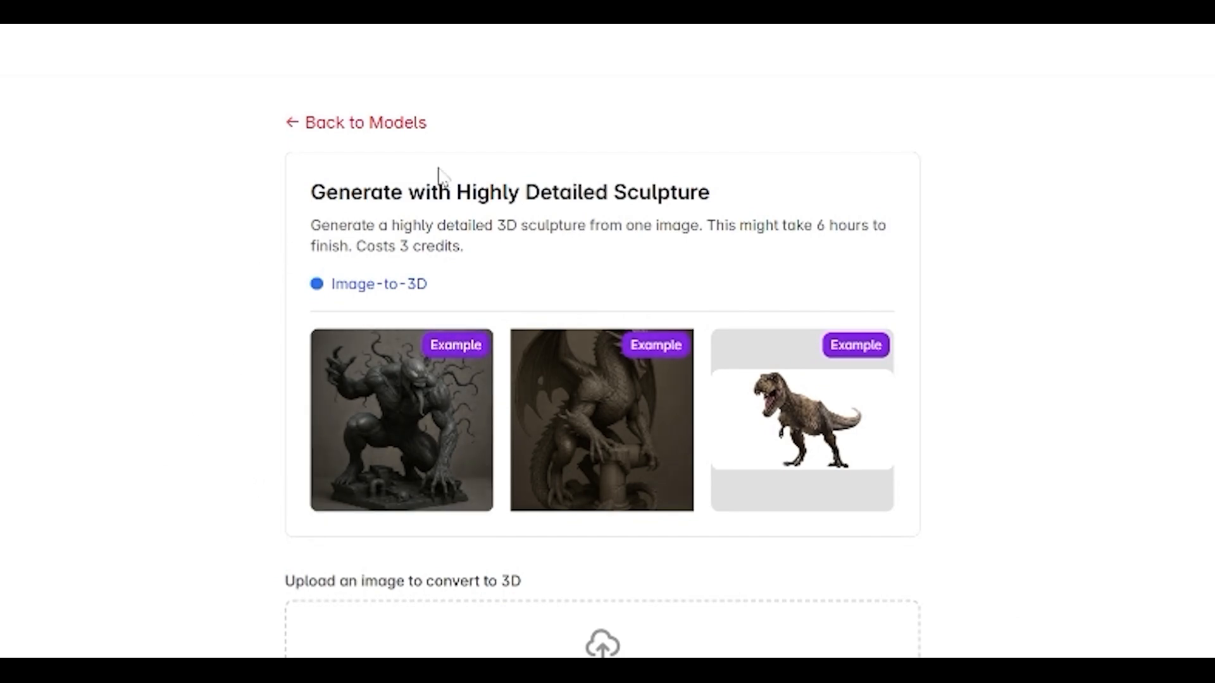
{"action": "left_click", "coordinate": [600, 422]}
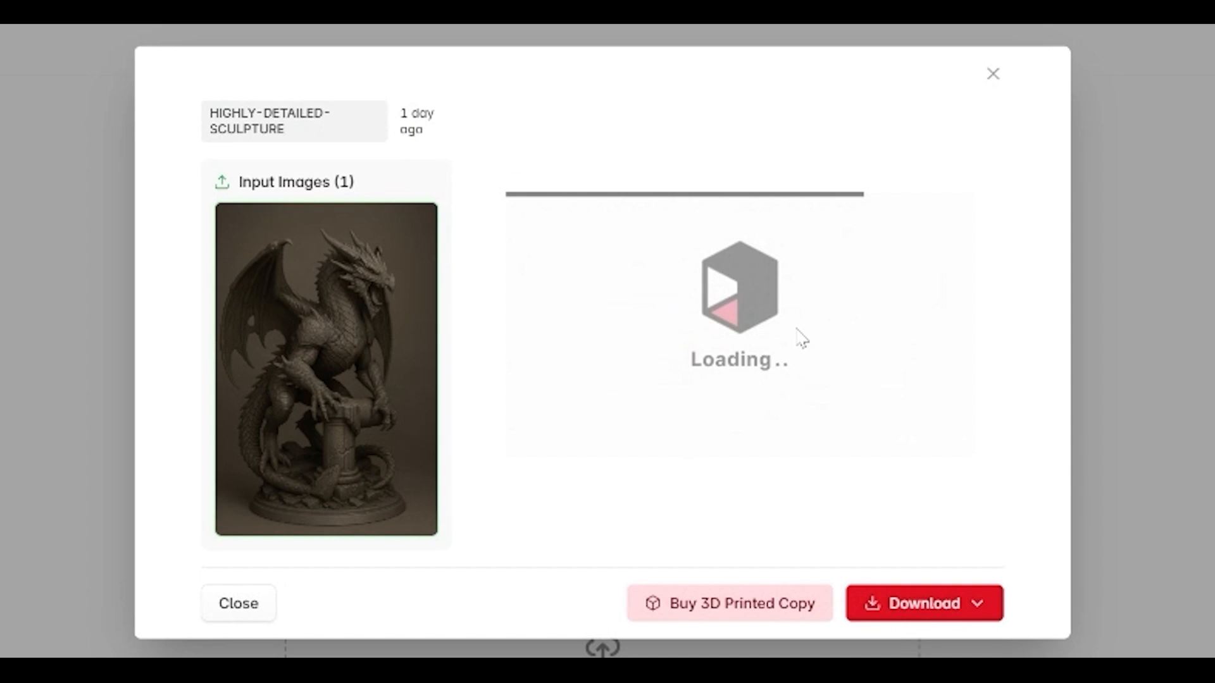
{"action": "mouse_move", "coordinate": [765, 344]}
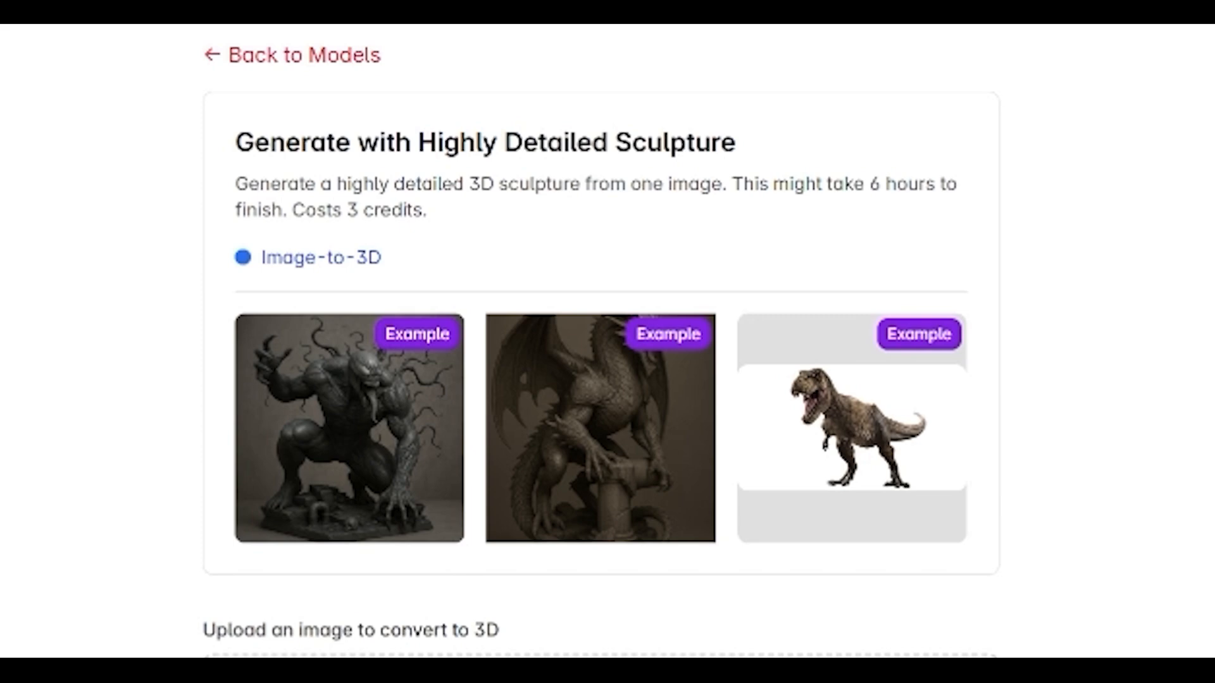
{"action": "mouse_move", "coordinate": [353, 423]}
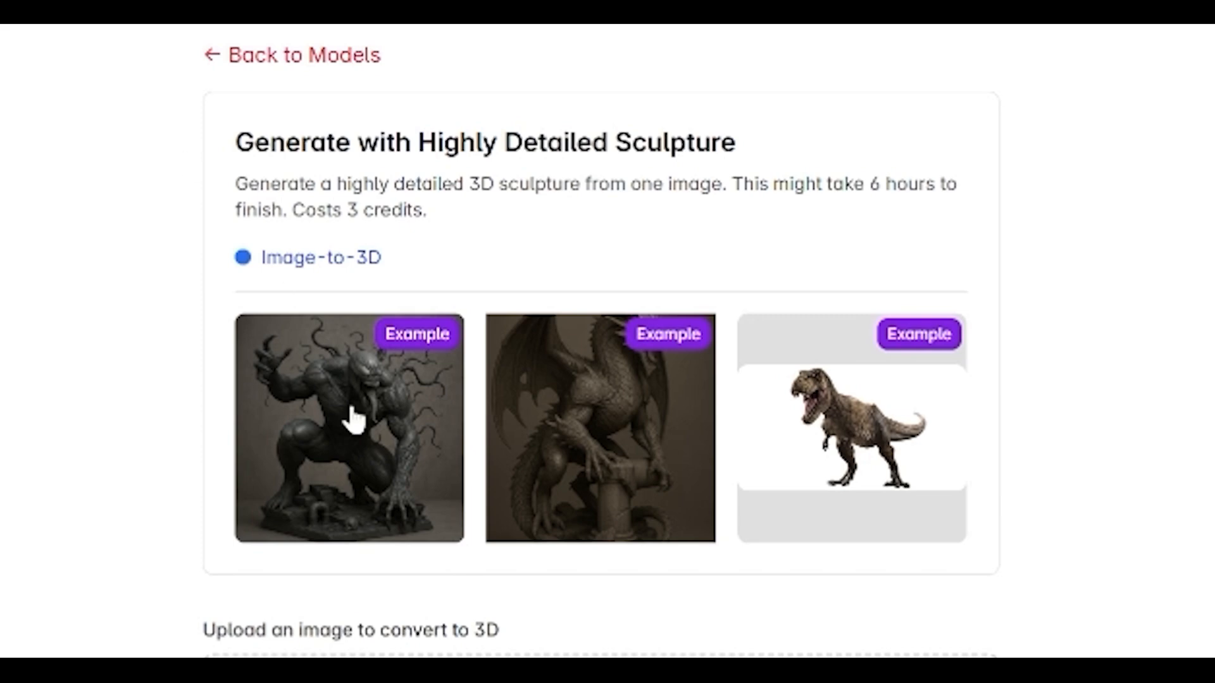
{"action": "mouse_move", "coordinate": [868, 461]}
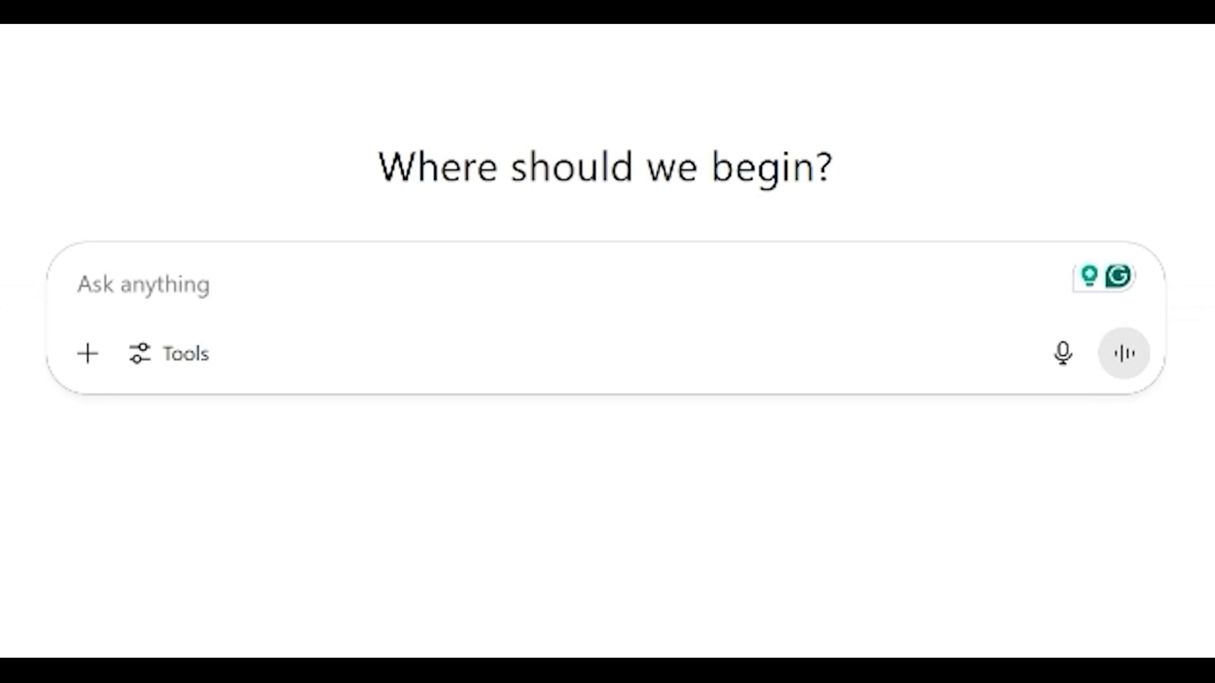
Ask ChatGPT to create a hyperrealistic 3D statue ready for 3D print and read its clarifying questions
{"action": "type", "text": "create hyperalistic 3D statue of darong, r"}
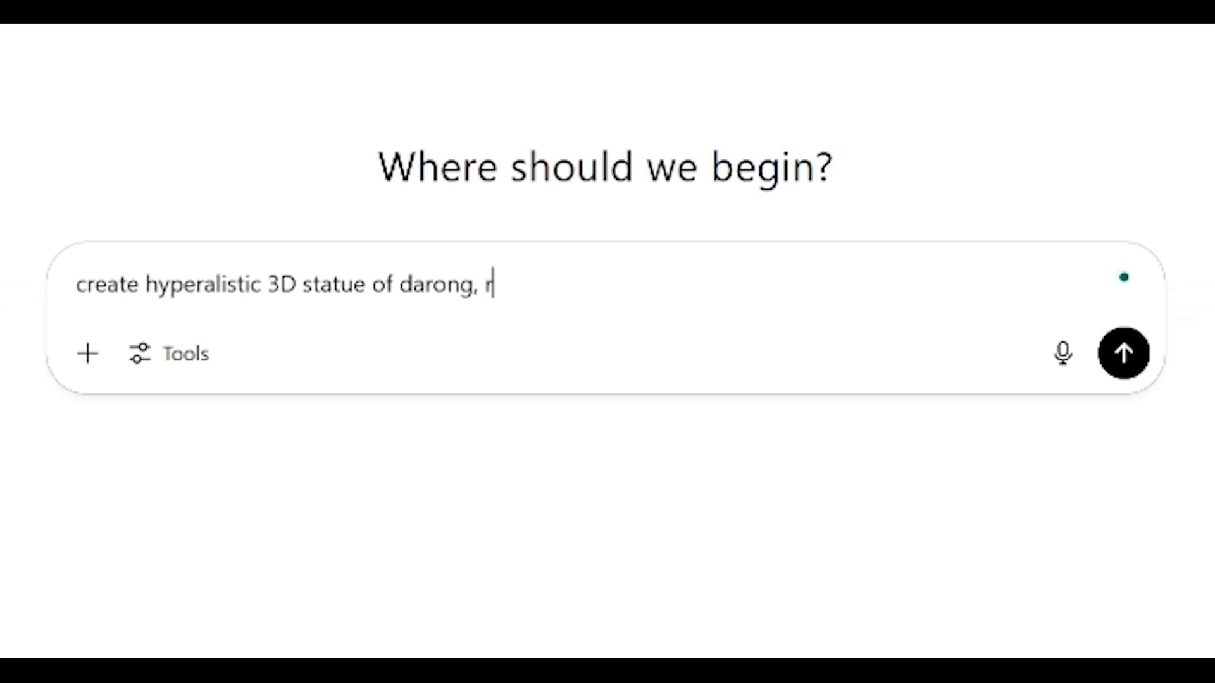
{"action": "type", "text": "eady for 3D print"}
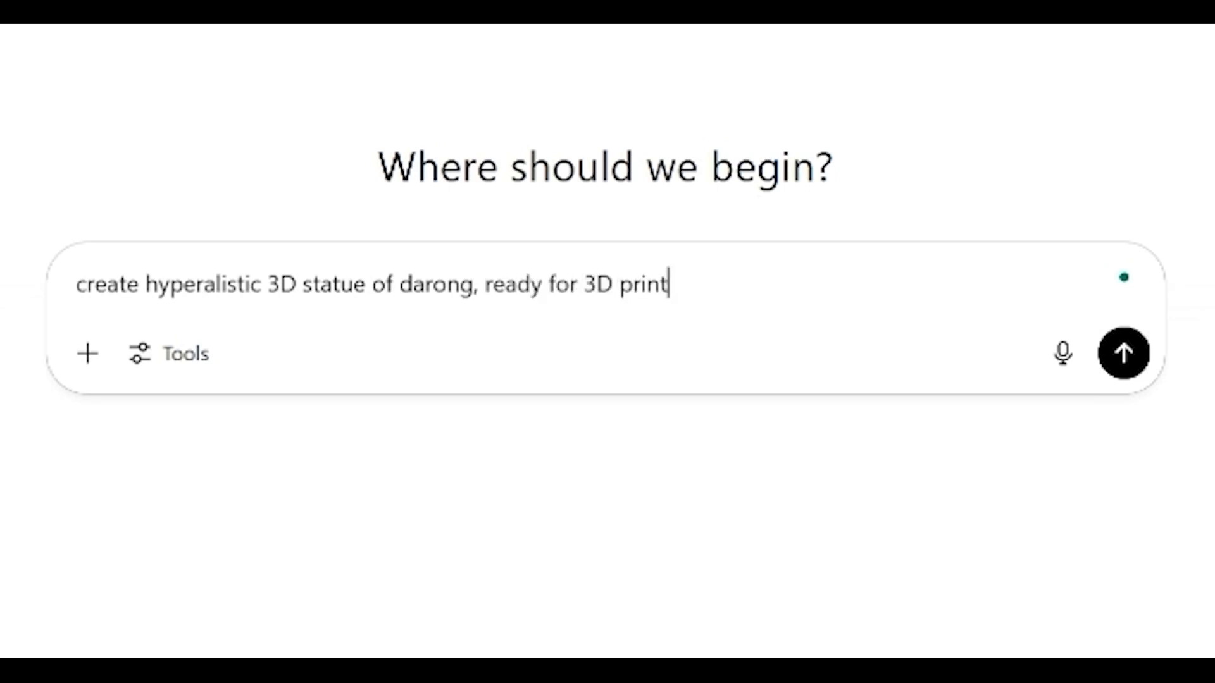
{"action": "left_click", "coordinate": [1122, 353]}
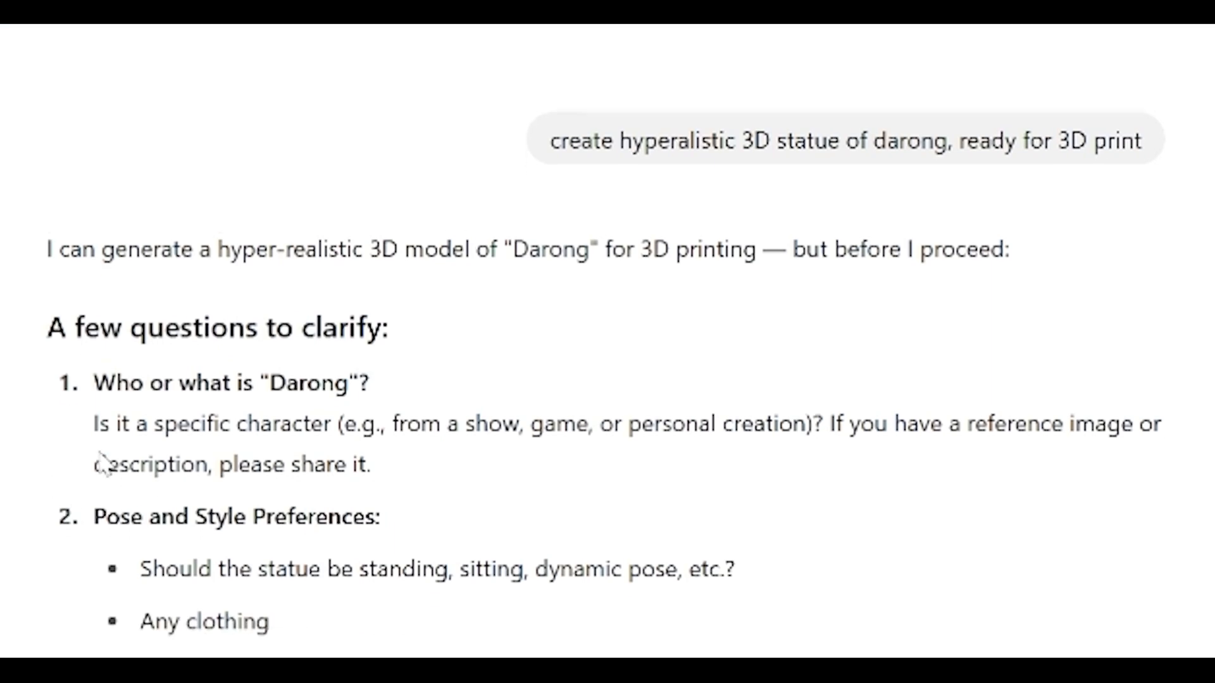
{"action": "scroll", "scroll_direction": "down", "scroll_amount": 3}
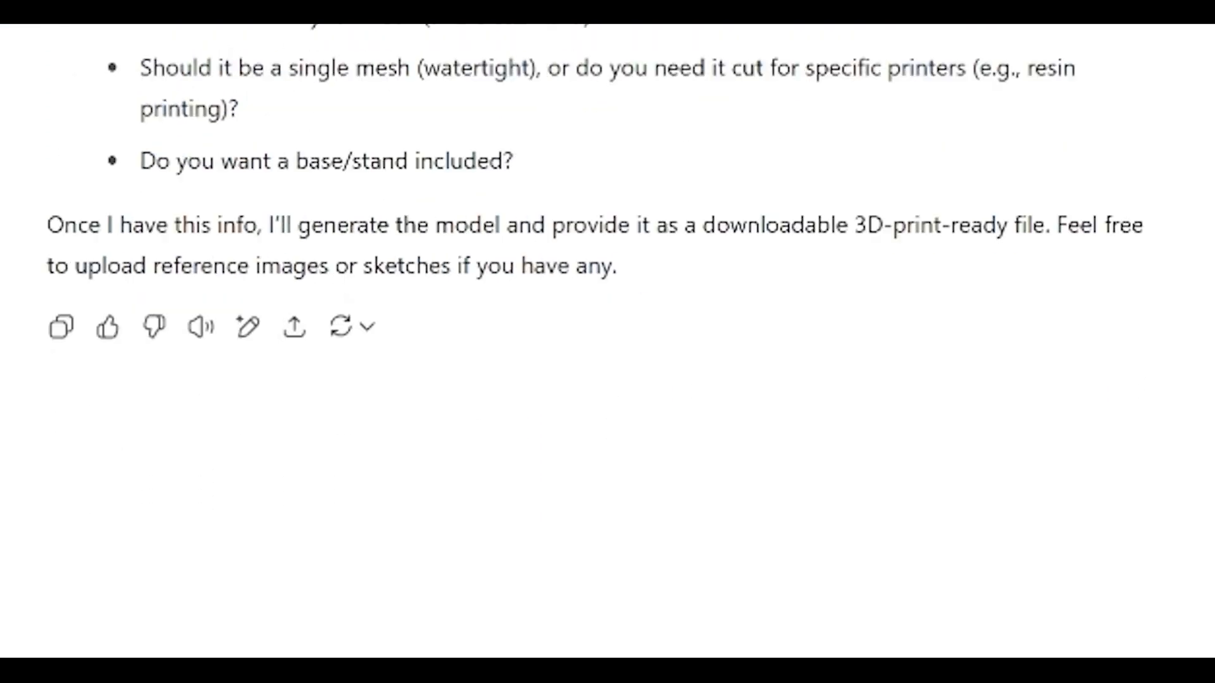
Correct the request to a roaring western-style dragon with a lava bottom part
{"action": "type", "text": "I am sorry i m"}
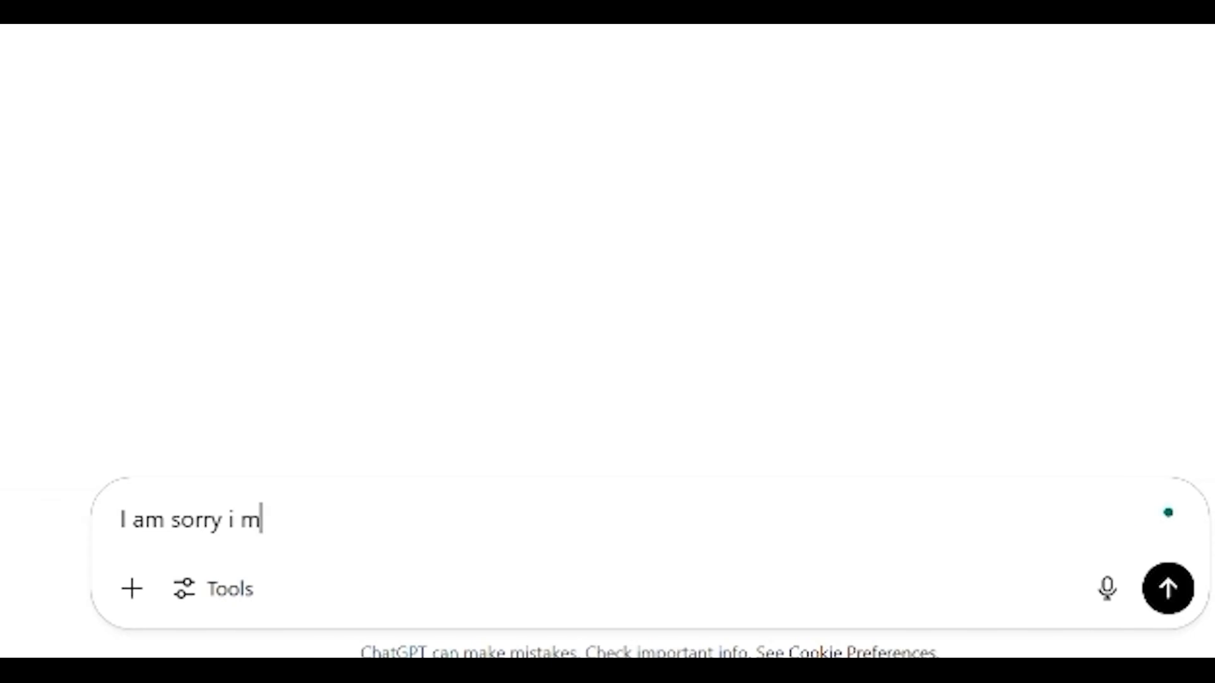
{"action": "type", "text": "eant dragon,"}
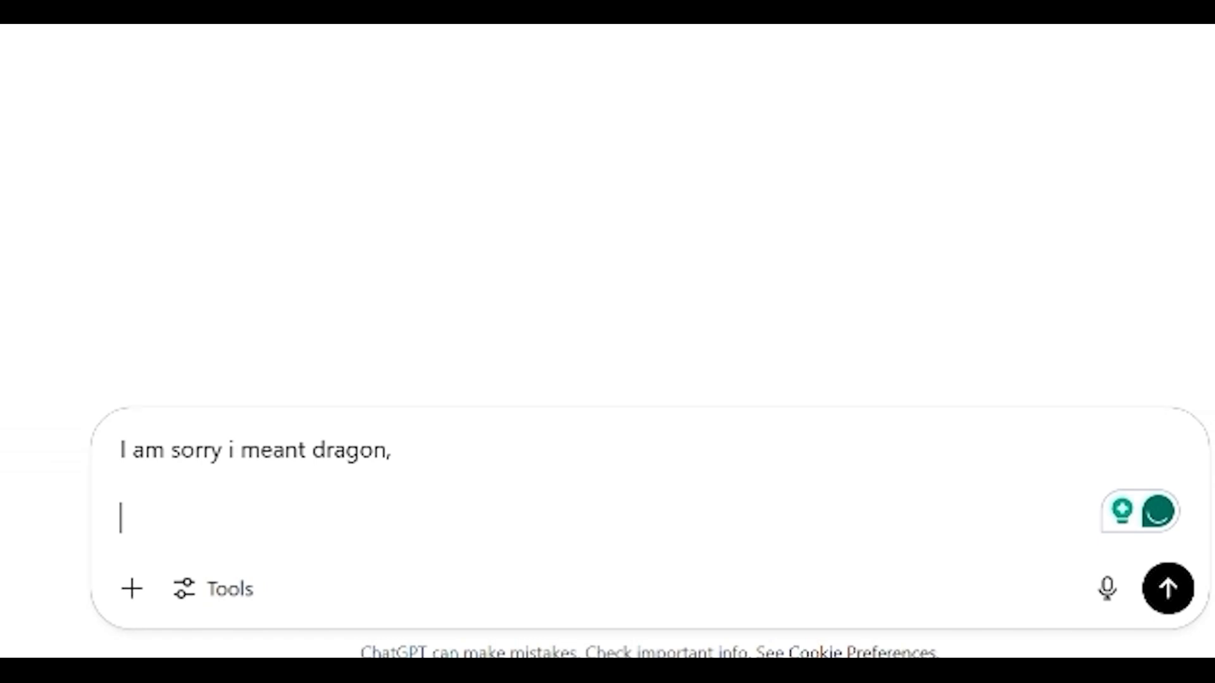
{"action": "type", "text": "western style of dragon"}
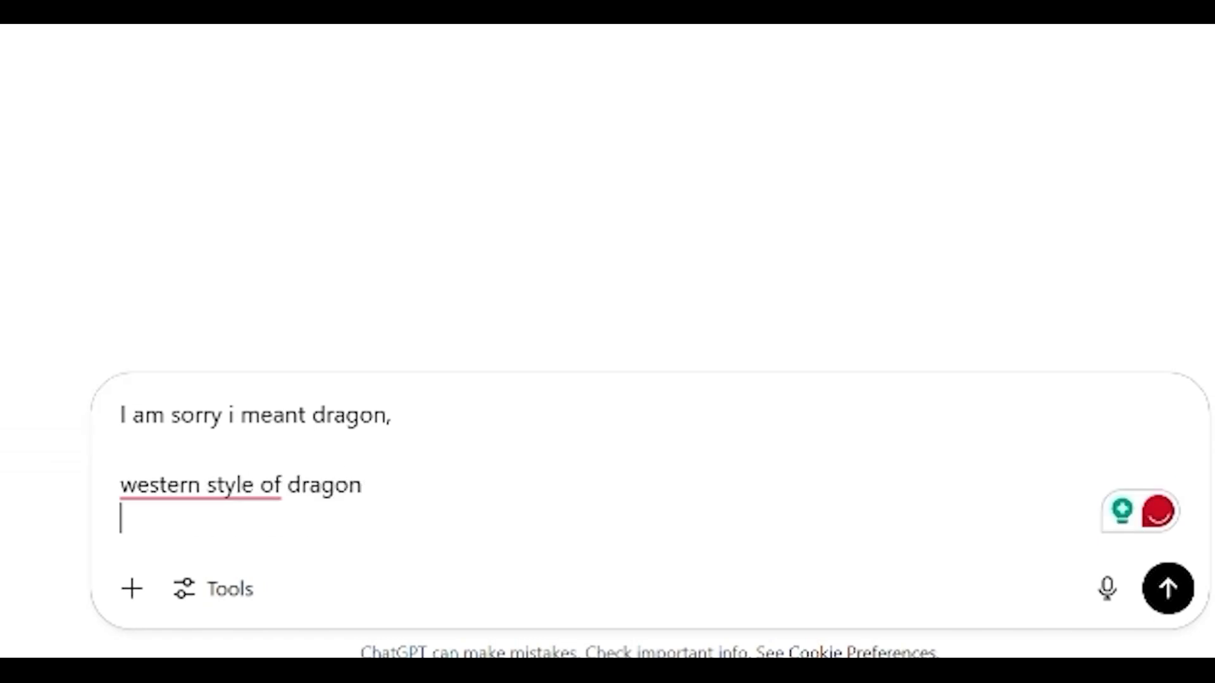
{"action": "type", "text": "d"}
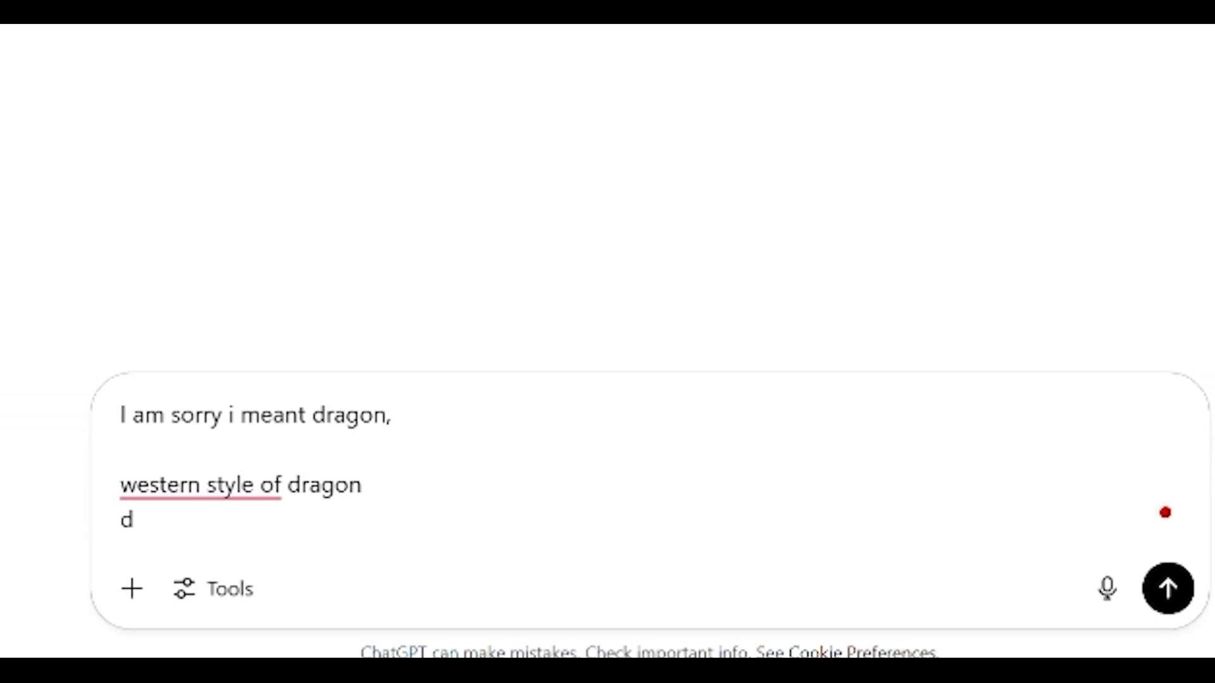
{"action": "type", "text": "roaring"}
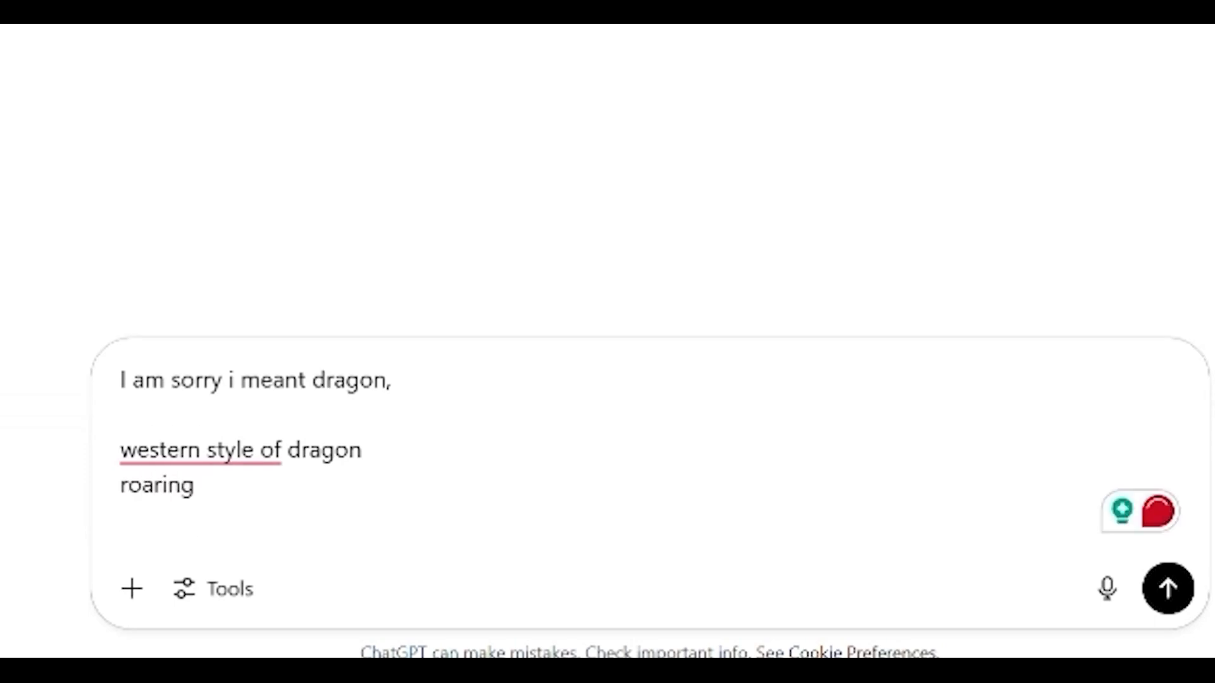
{"action": "type", "text": "bottom part lava"}
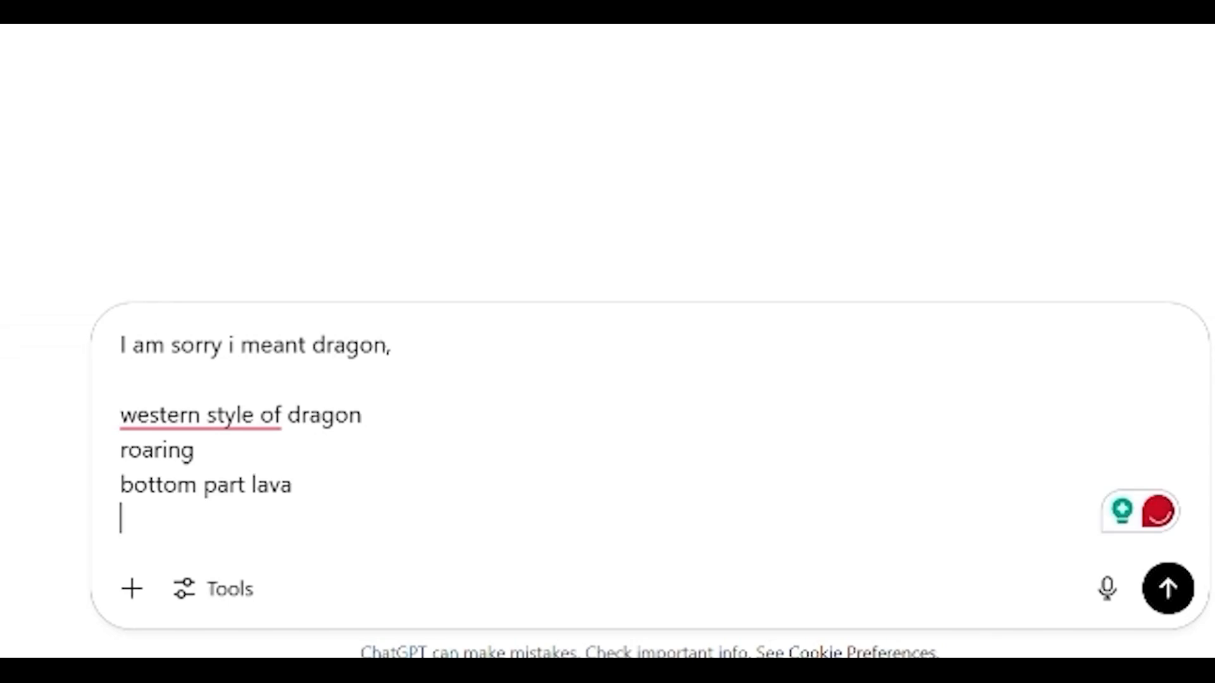
Add creature realism, 3D-print readiness and armor scales, then send it to generate the dragon image
{"action": "type", "text": "make it"}
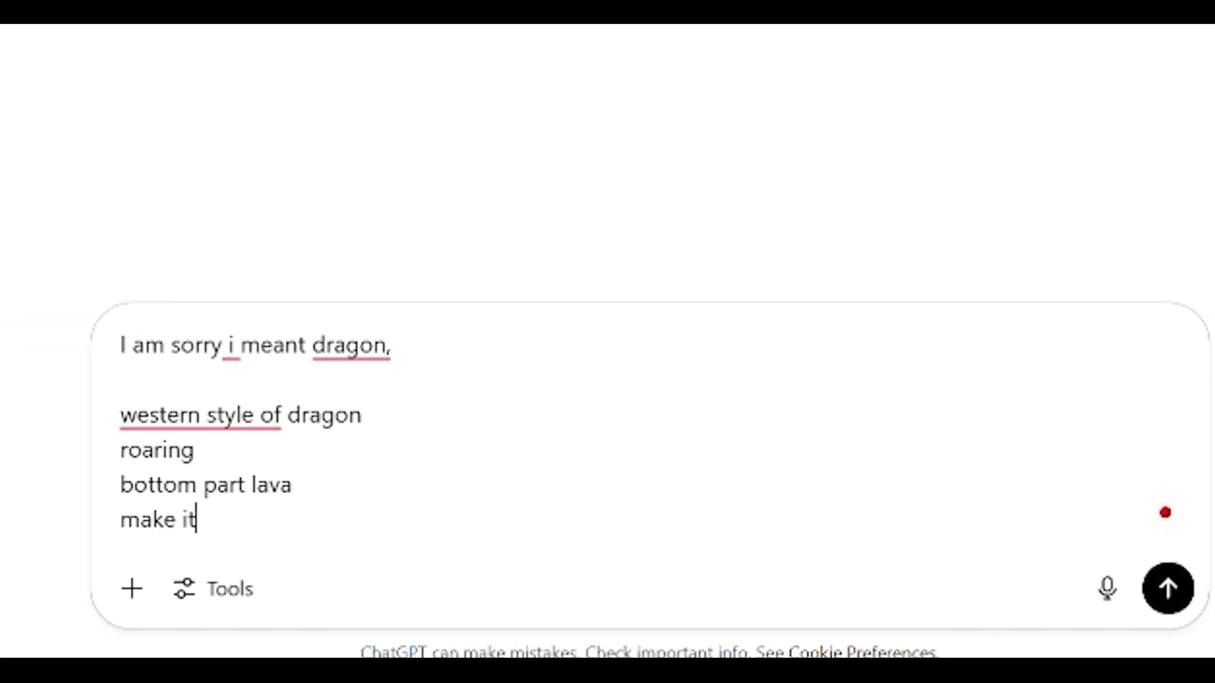
{"action": "type", "text": "creature realism"}
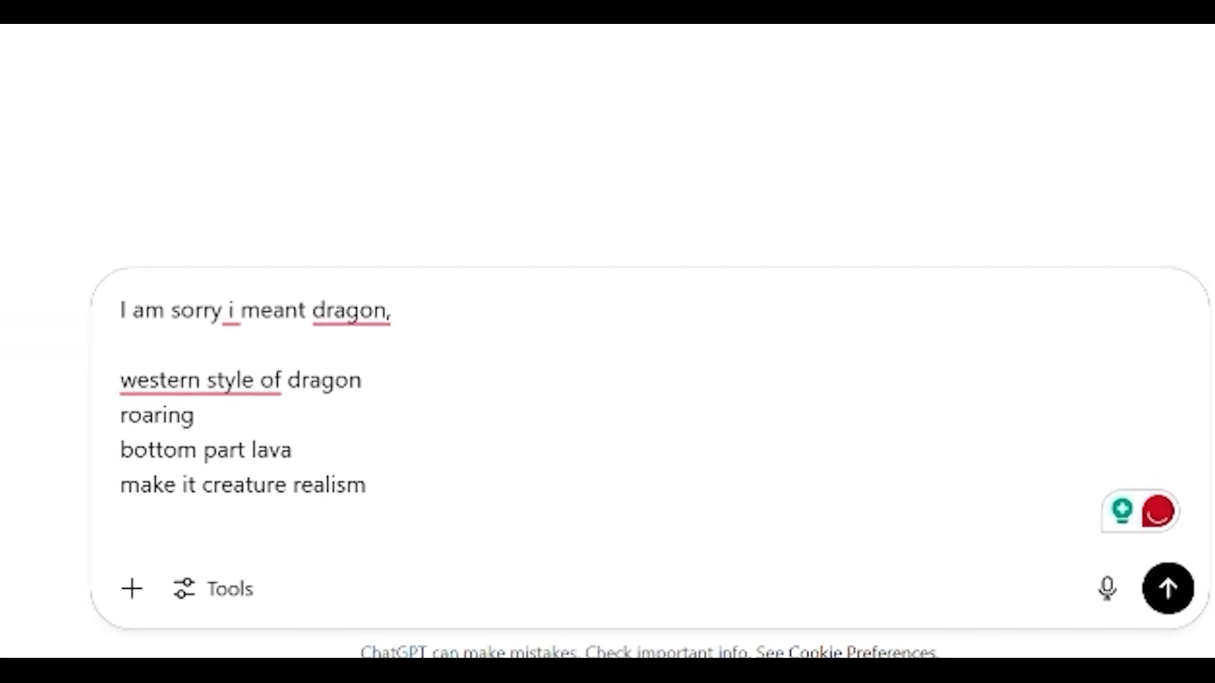
{"action": "type", "text": "ready for 3d print"}
{"action": "type", "text": "clot"}
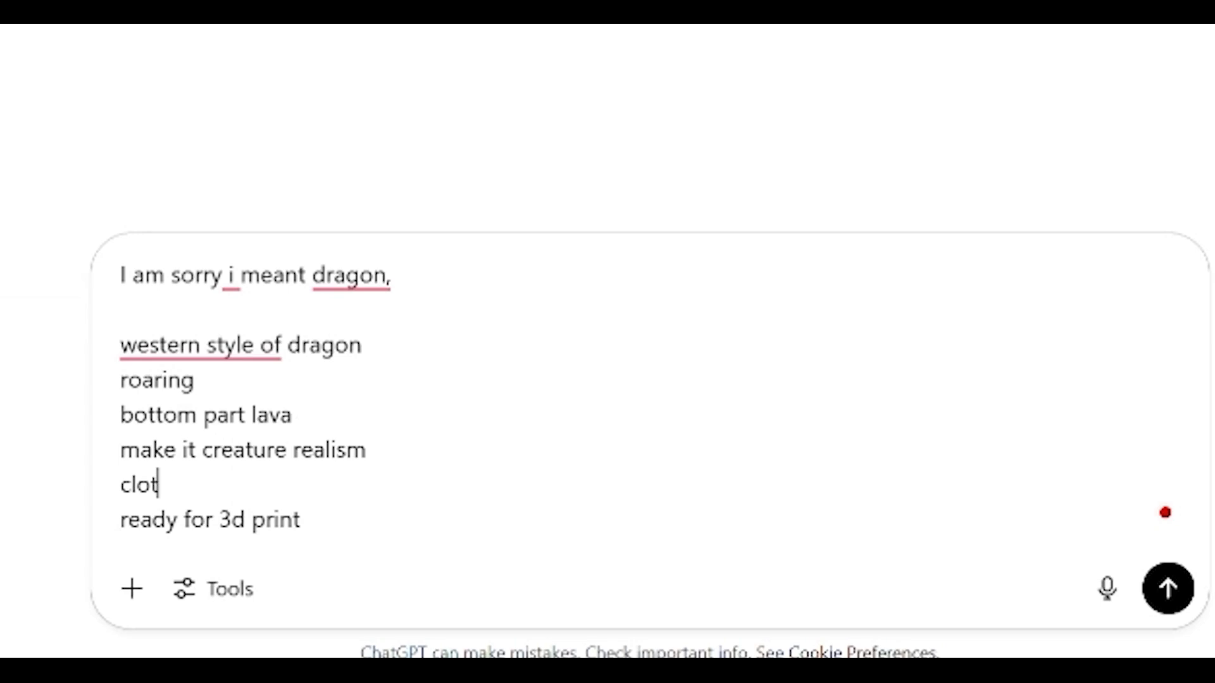
{"action": "type", "text": "hes can be armor"}
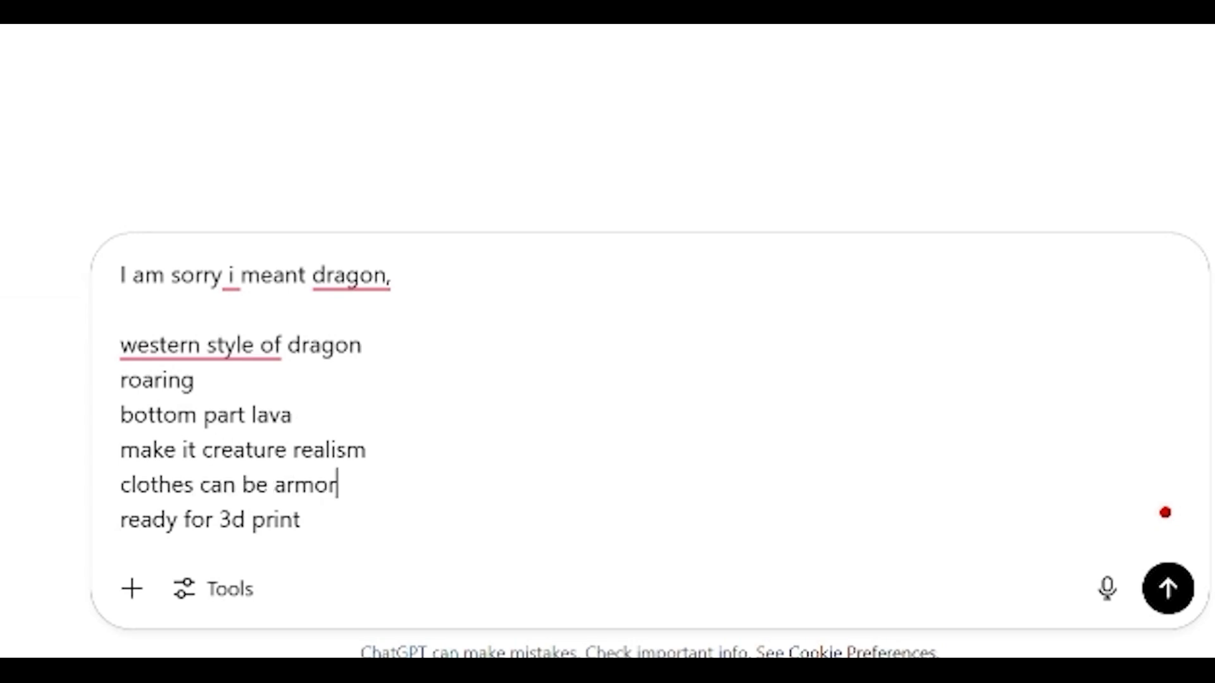
{"action": "left_click", "coordinate": [1165, 588]}
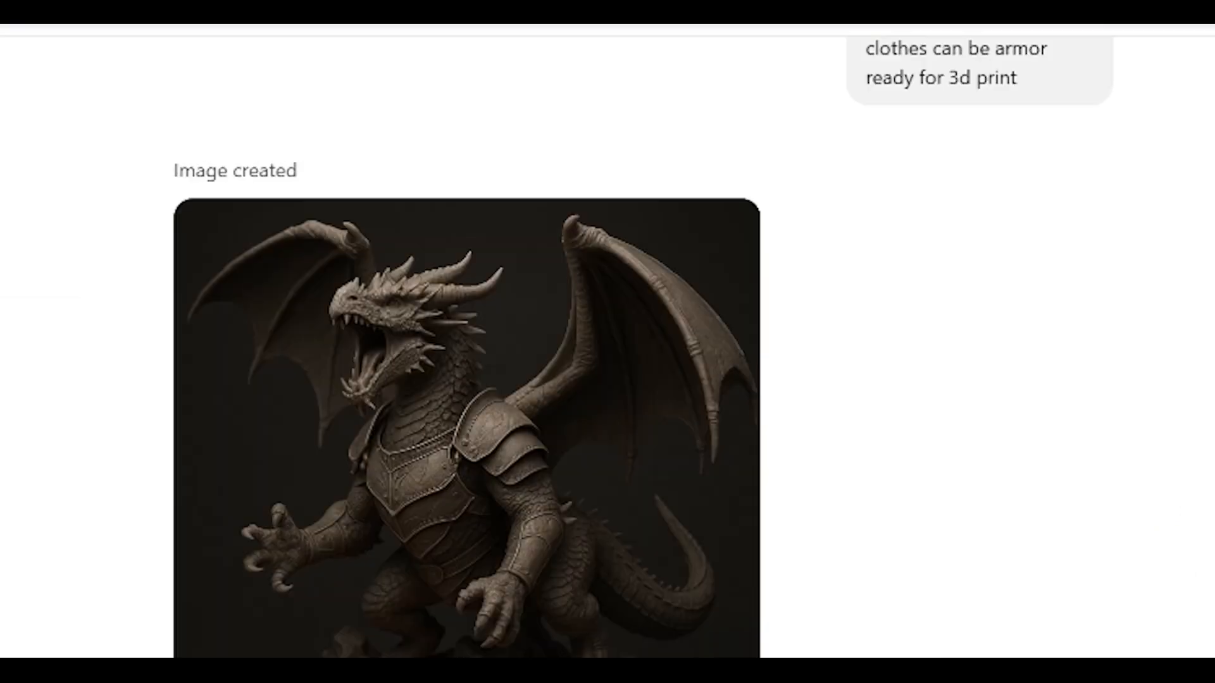
{"action": "mouse_move", "coordinate": [552, 431]}
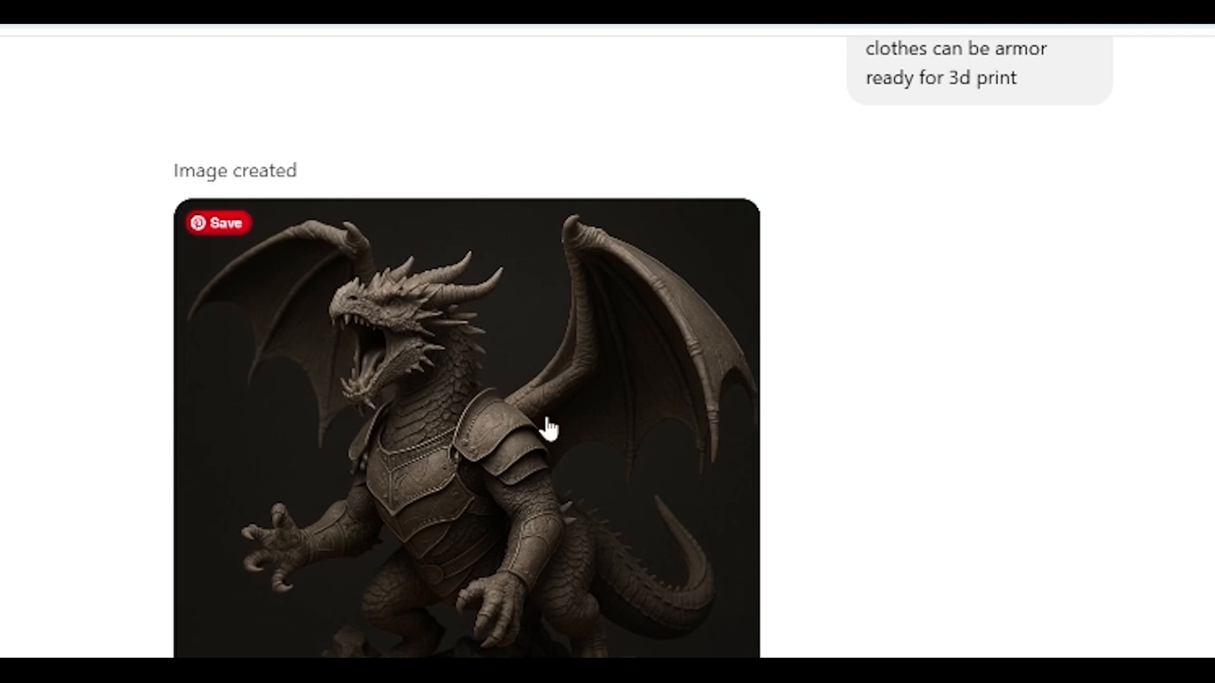
{"action": "left_click", "coordinate": [543, 430]}
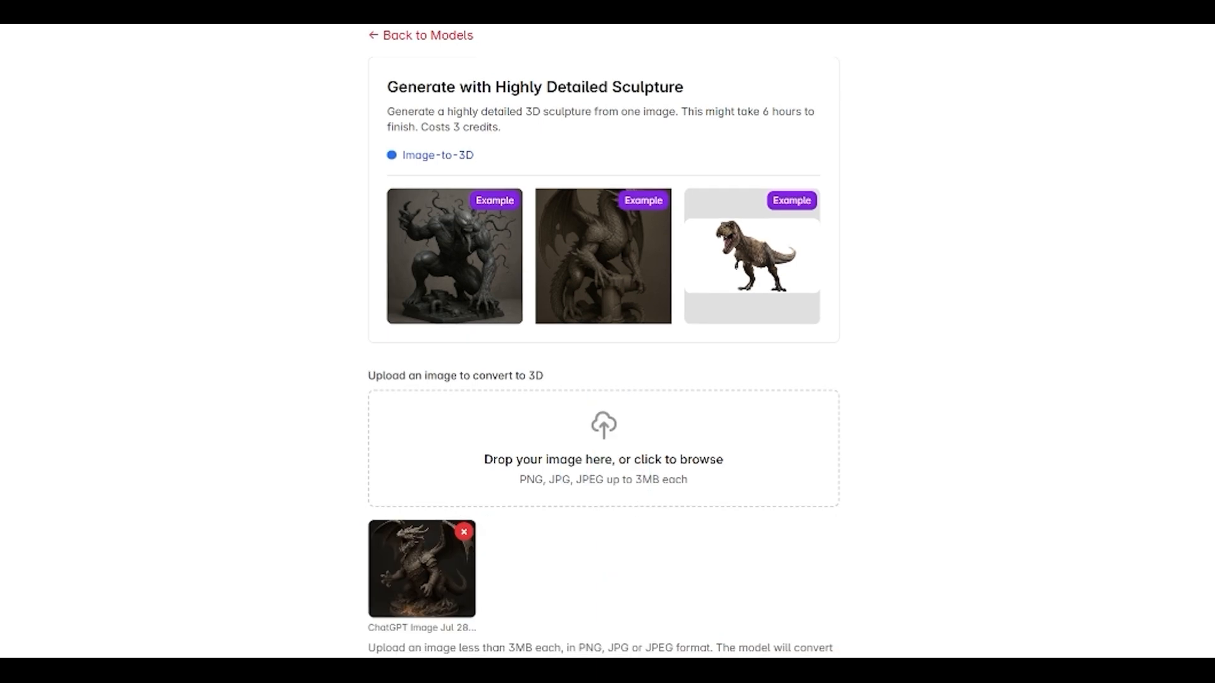
Start generating the highly detailed 3D sculpture from the uploaded dragon image
{"action": "scroll", "scroll_direction": "down", "scroll_amount": 3}
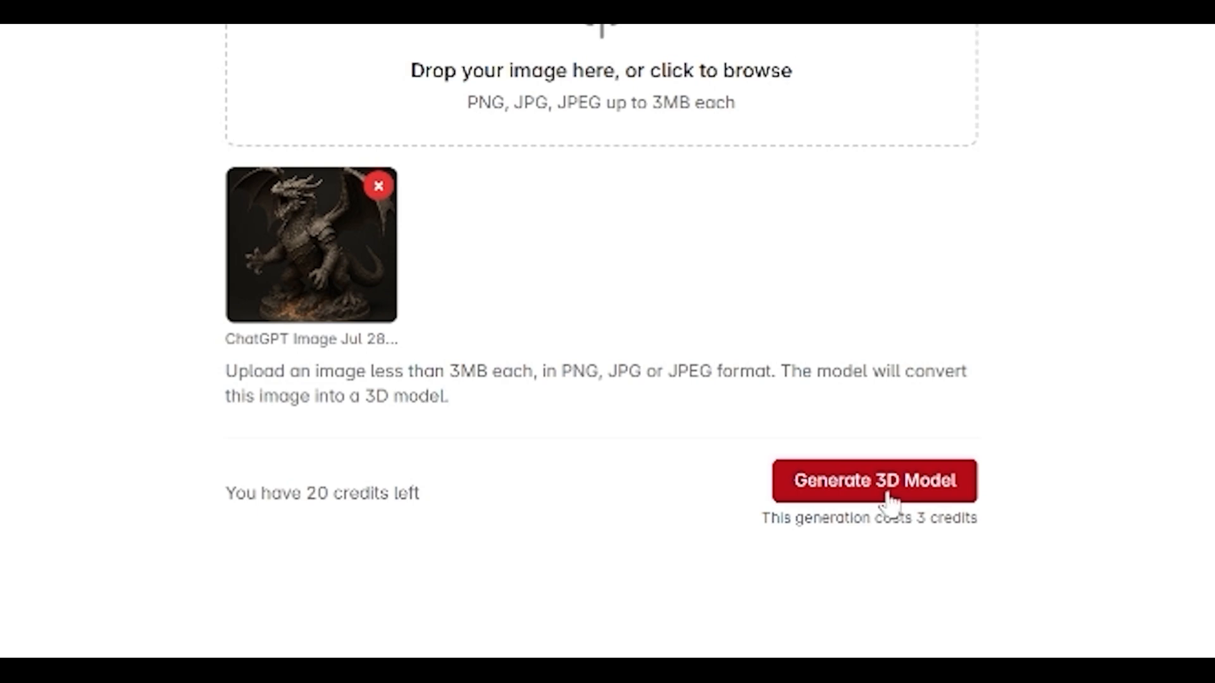
{"action": "left_click", "coordinate": [876, 481]}
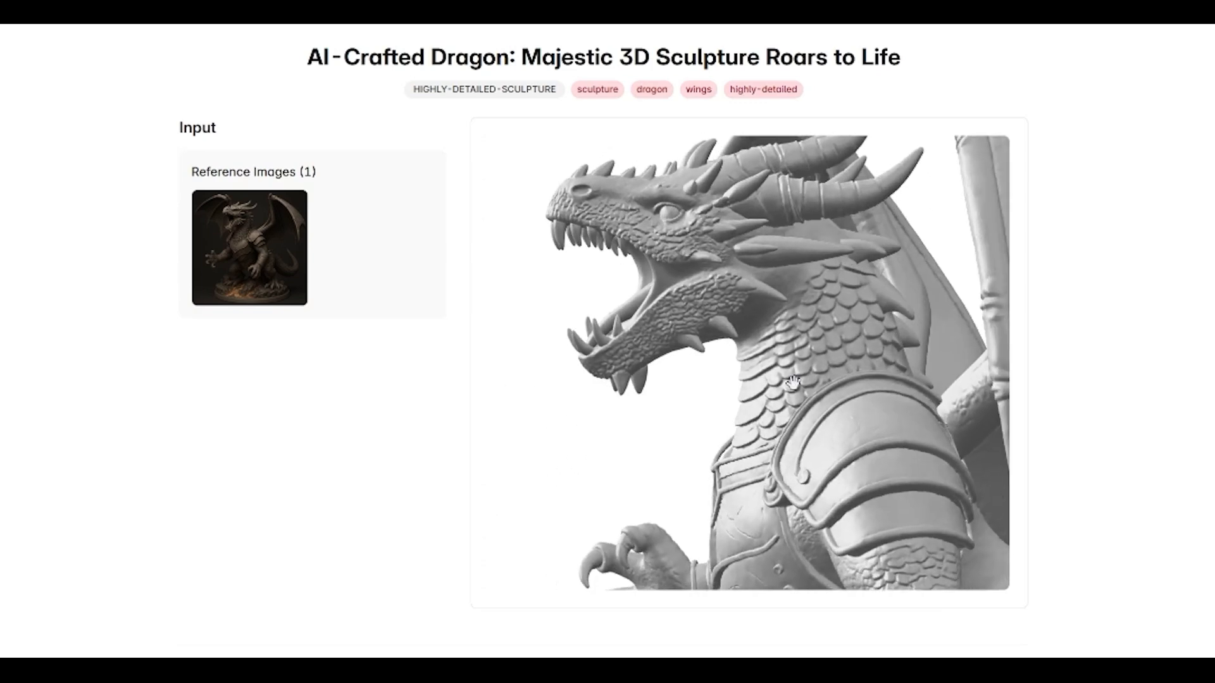
View the finished grey armored dragon sculpture and the Related Models section beneath it
{"action": "scroll", "scroll_direction": "down", "scroll_amount": 3}
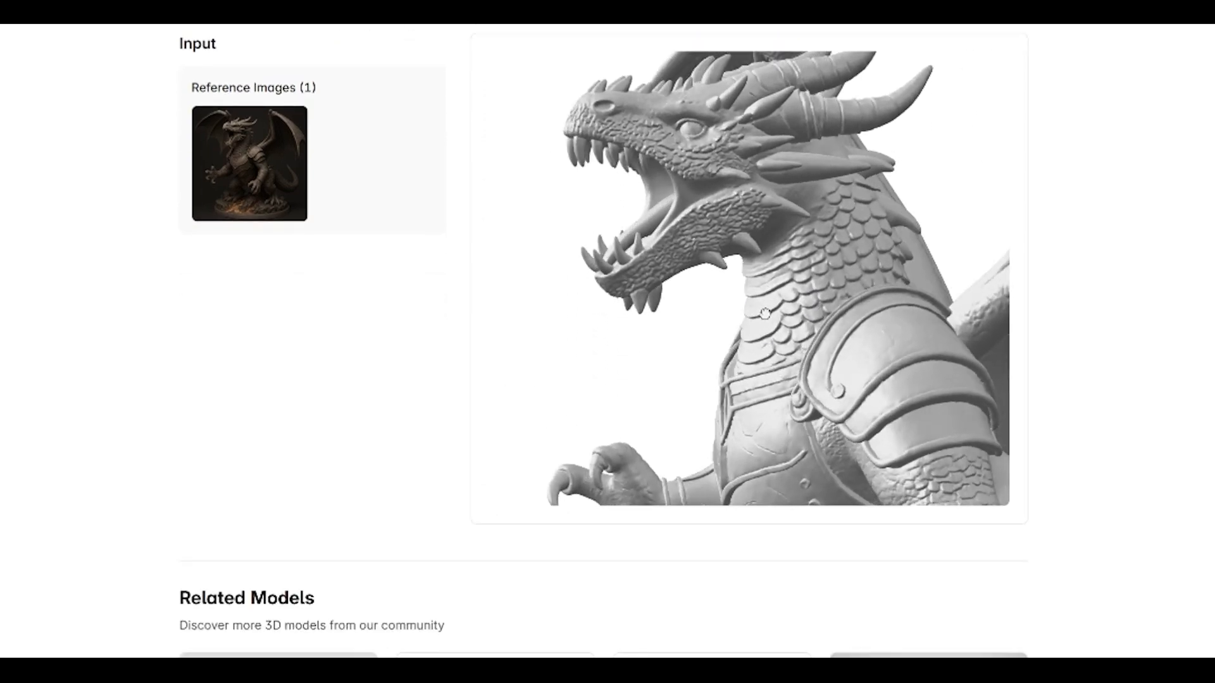